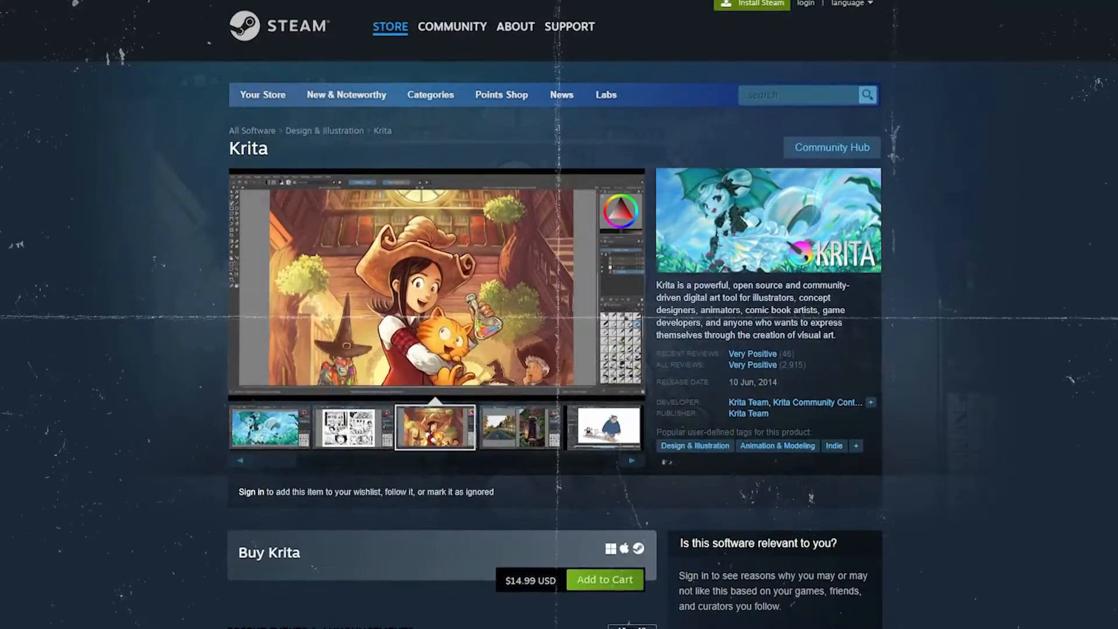
Expand the Black & White and Artistic categories and preview Fractalize on the forest painting.
{"action": "scroll", "scroll_direction": "down", "scroll_amount": 3}
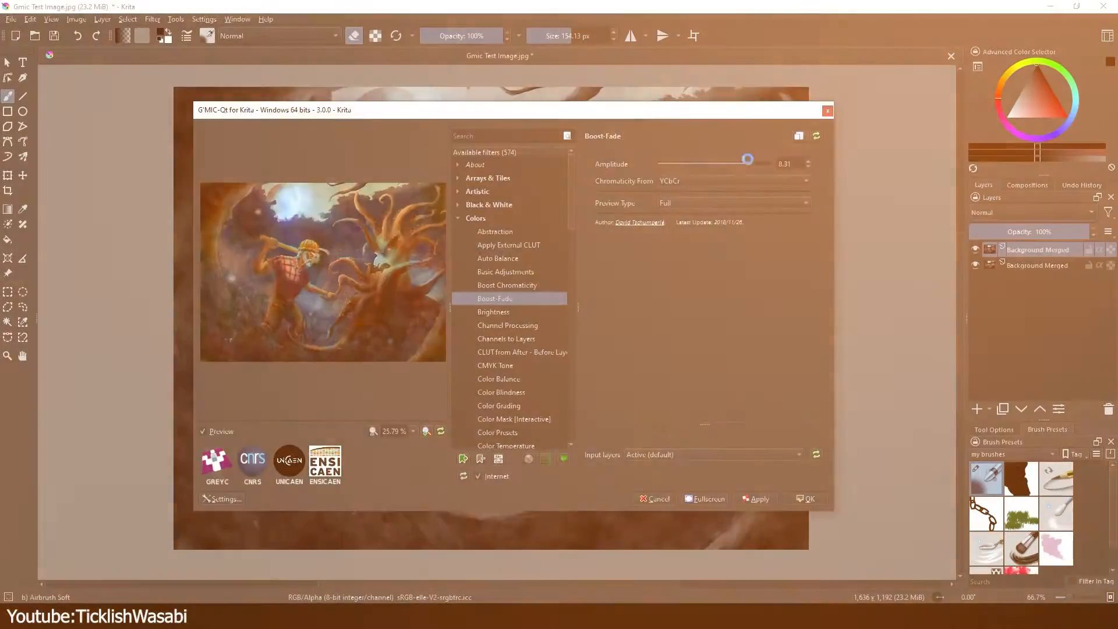
{"action": "left_click", "coordinate": [807, 498]}
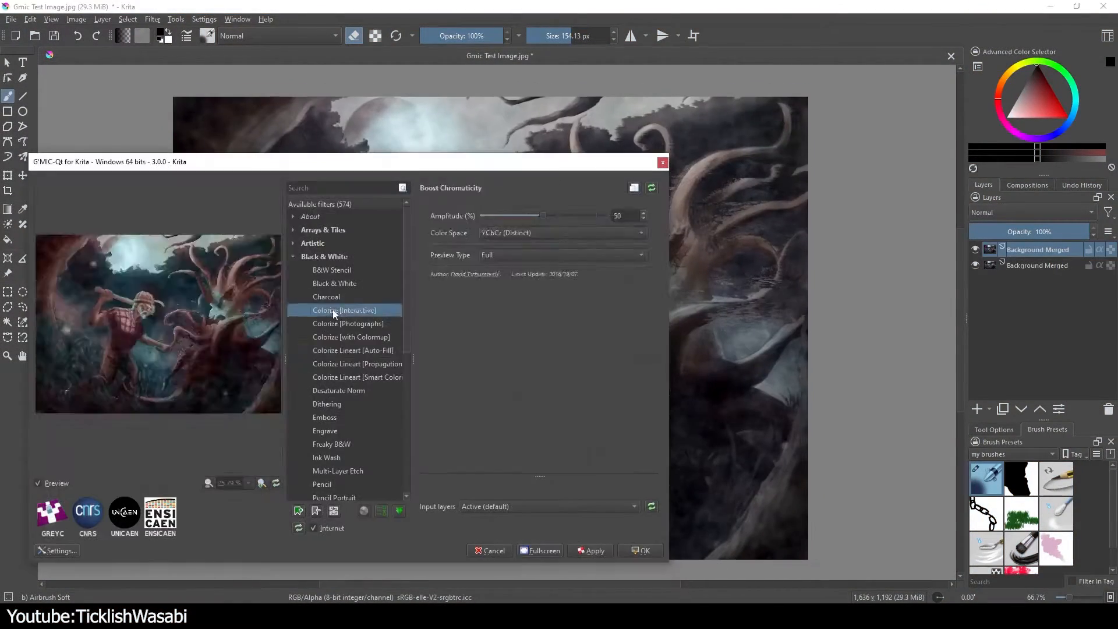
{"action": "left_click", "coordinate": [352, 350]}
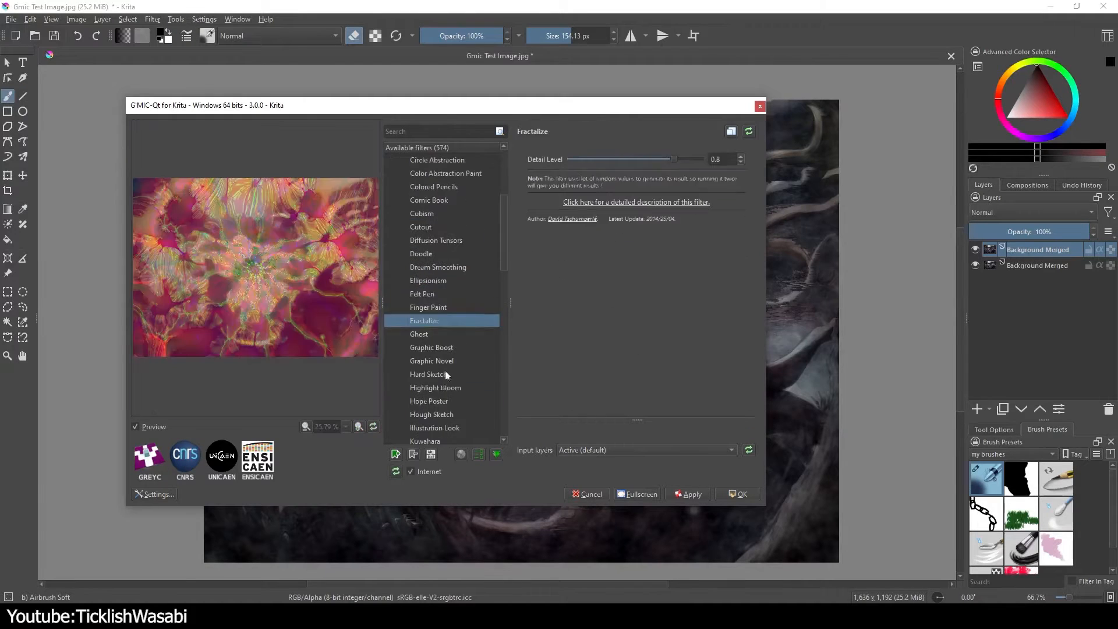
{"action": "left_click", "coordinate": [435, 347]}
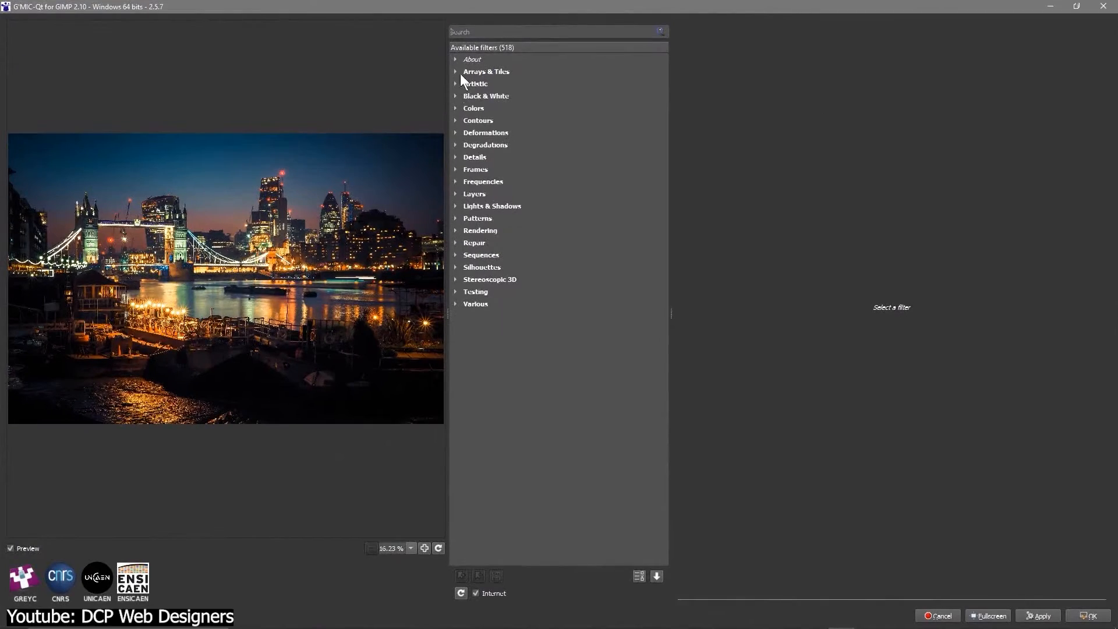
Preview the Colorize [with Colormap], Emboss and Pencil filters on the Tower Bridge photo.
{"action": "left_click", "coordinate": [508, 169]}
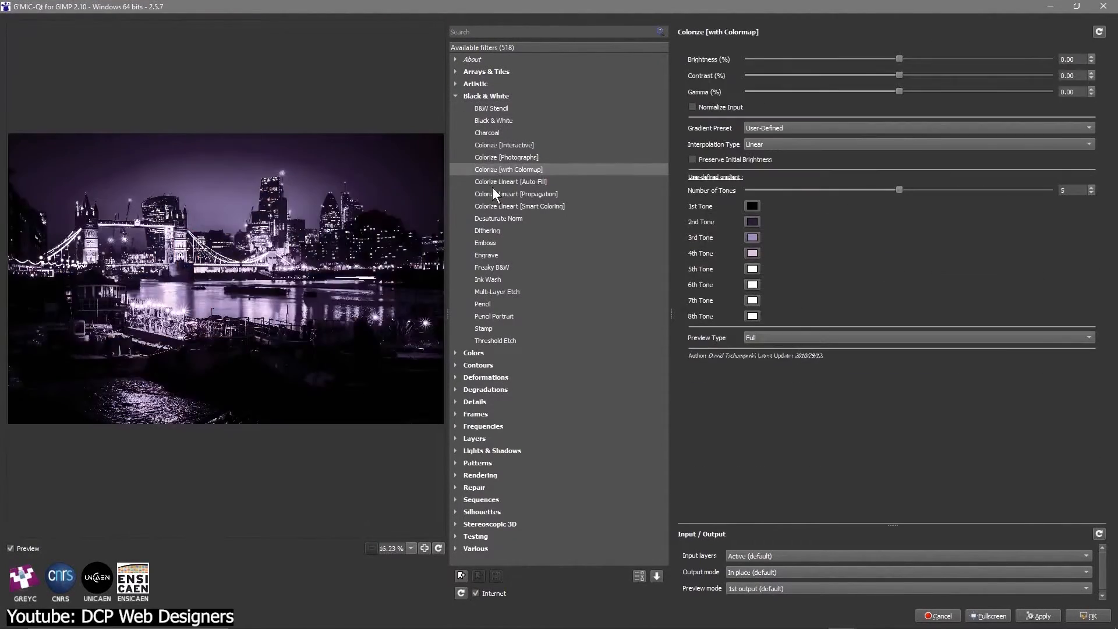
{"action": "left_click", "coordinate": [425, 549]}
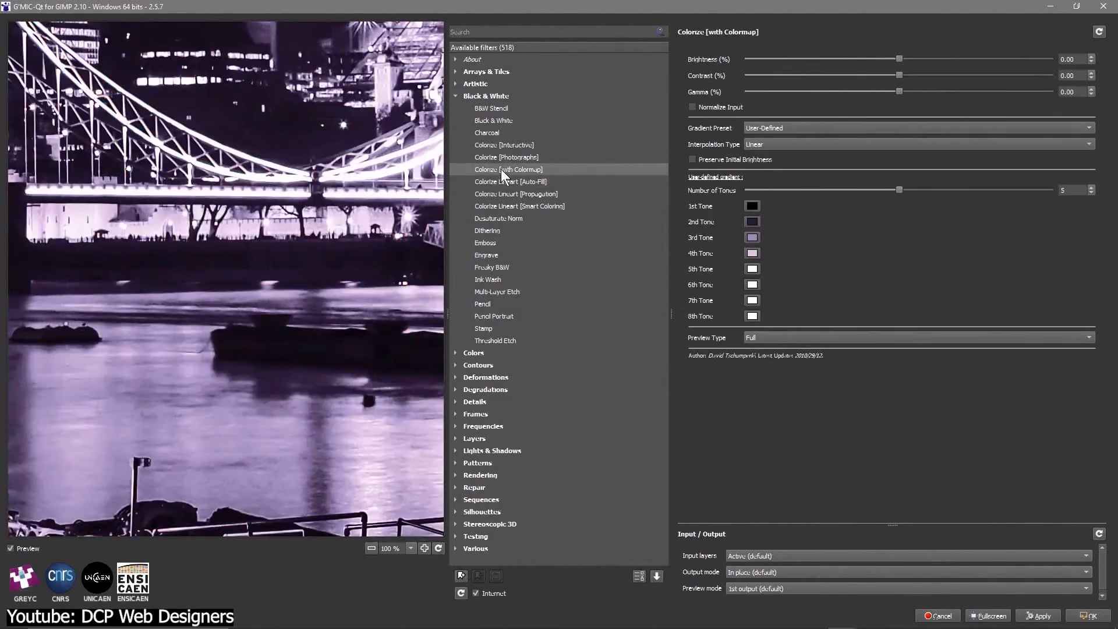
{"action": "left_click", "coordinate": [485, 242]}
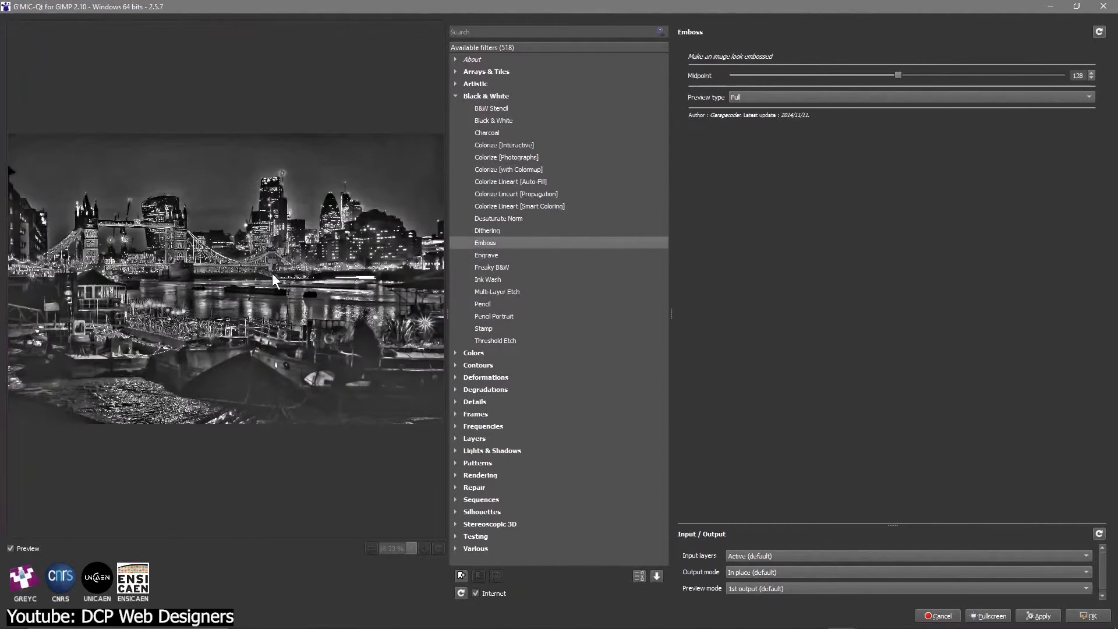
{"action": "left_click", "coordinate": [483, 304]}
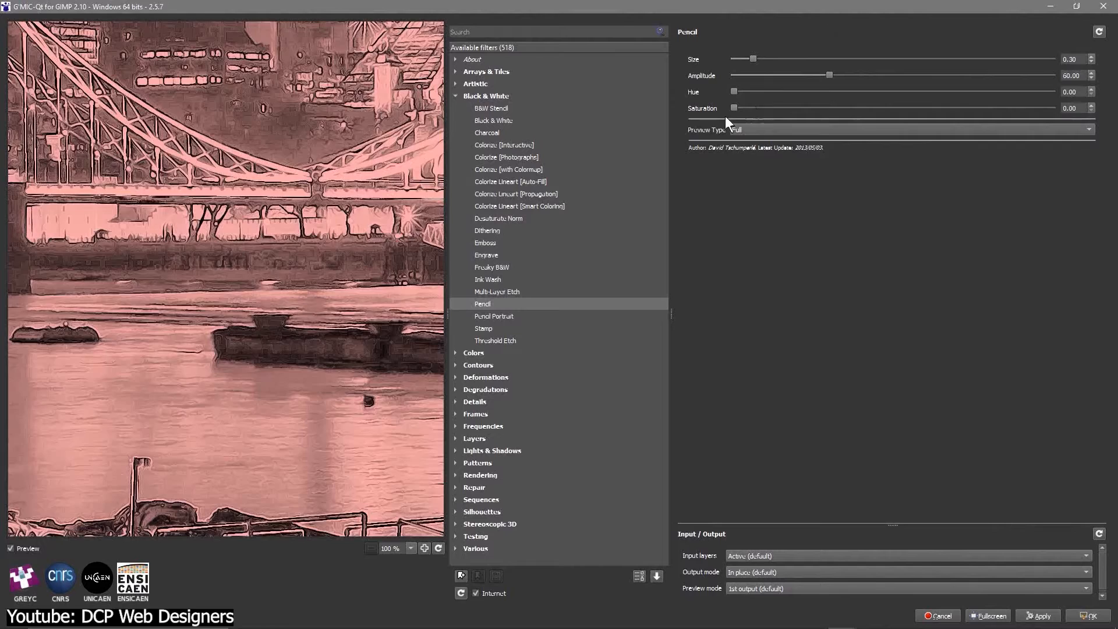
Compare Pencil in side-by-side and stacked split previews, then apply it.
{"action": "left_click", "coordinate": [891, 130]}
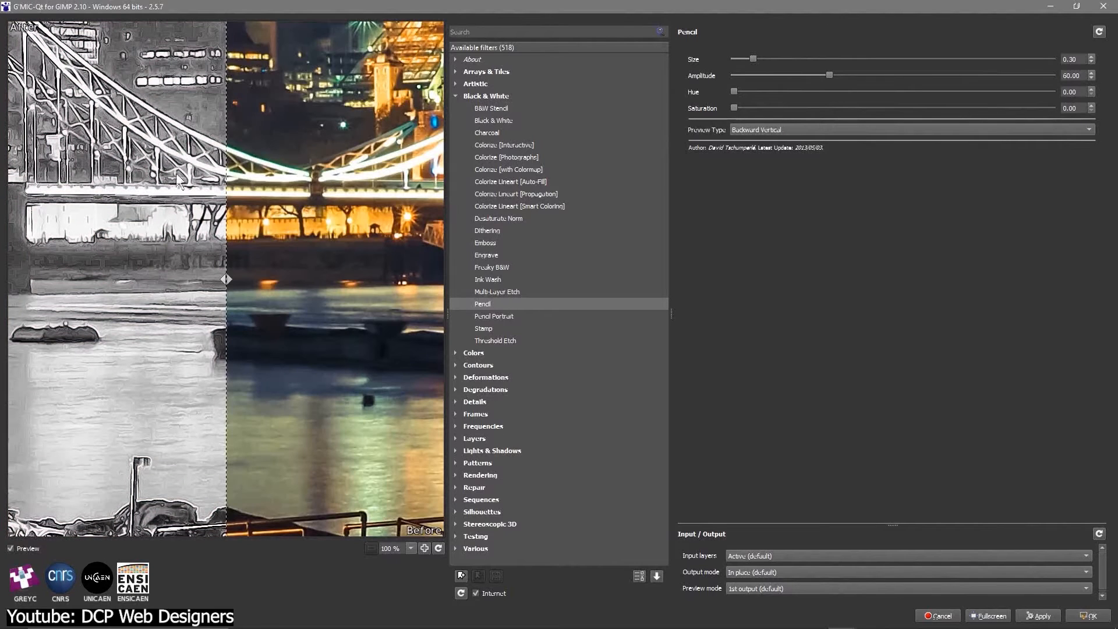
{"action": "left_click", "coordinate": [905, 129]}
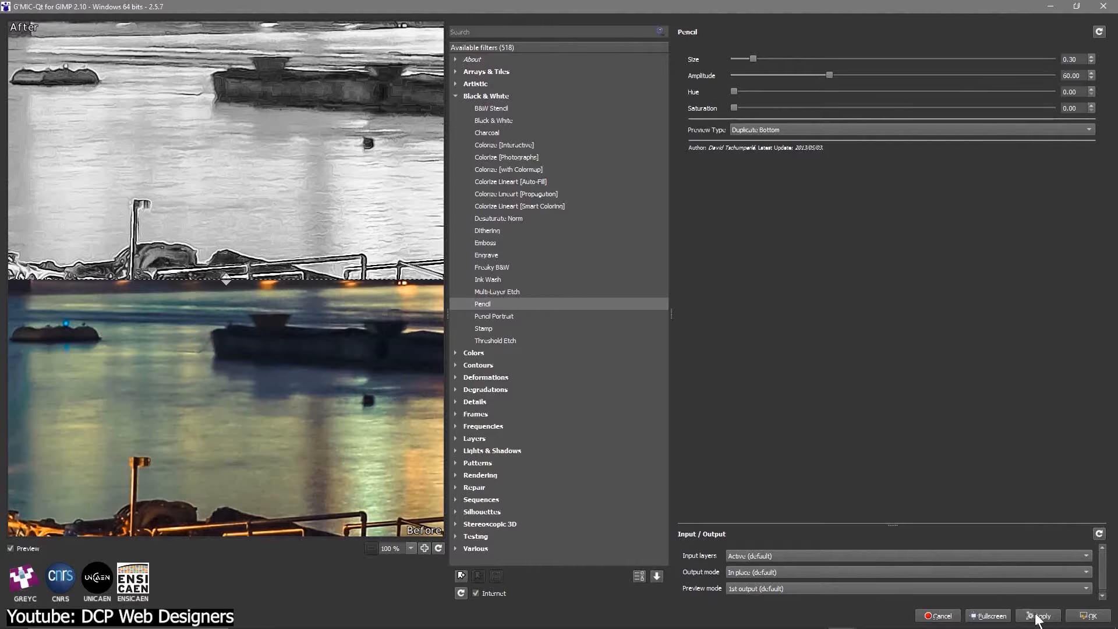
{"action": "left_click", "coordinate": [1040, 615]}
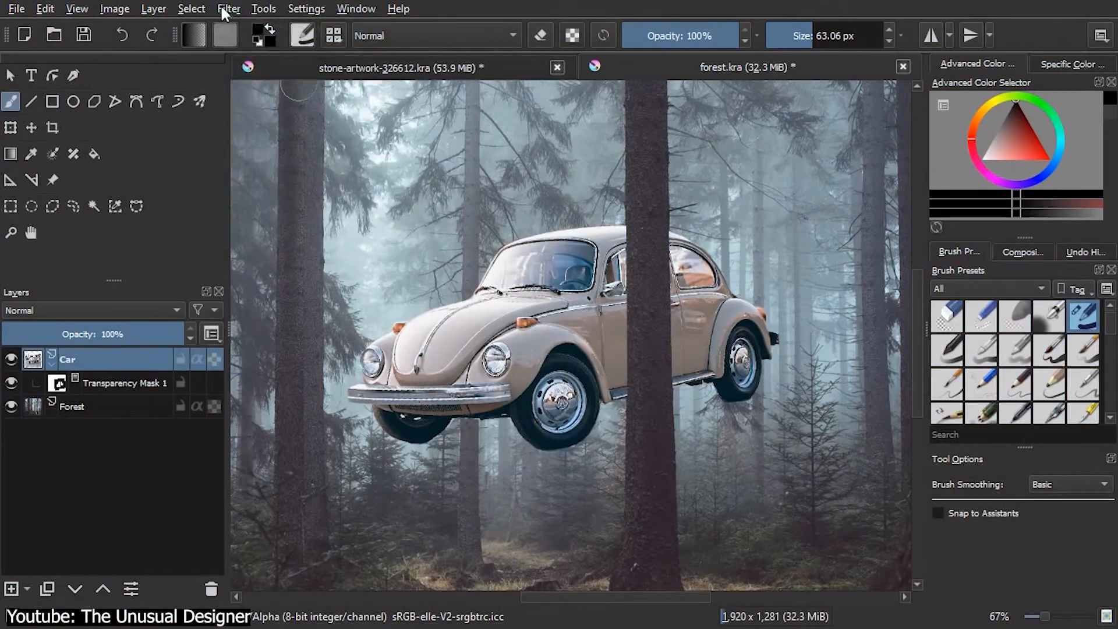
Colorize the car with HSV/HSL Adjustment, hue 157, for a teal-green tint.
{"action": "left_click", "coordinate": [228, 9]}
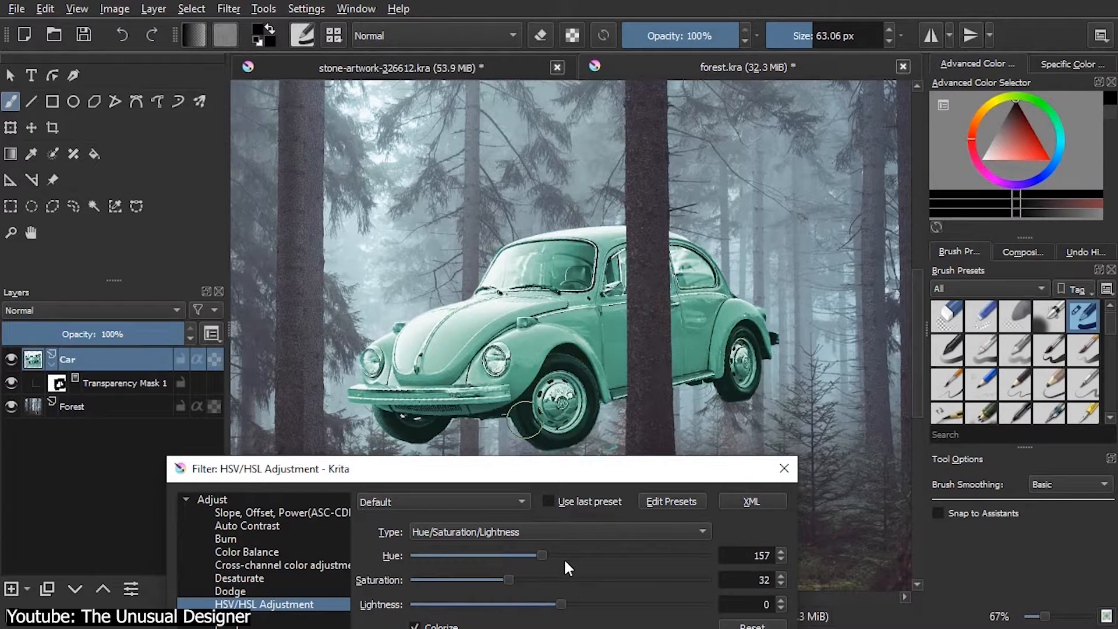
{"action": "left_click_drag", "start_coordinate": [542, 555], "coordinate": [590, 555]}
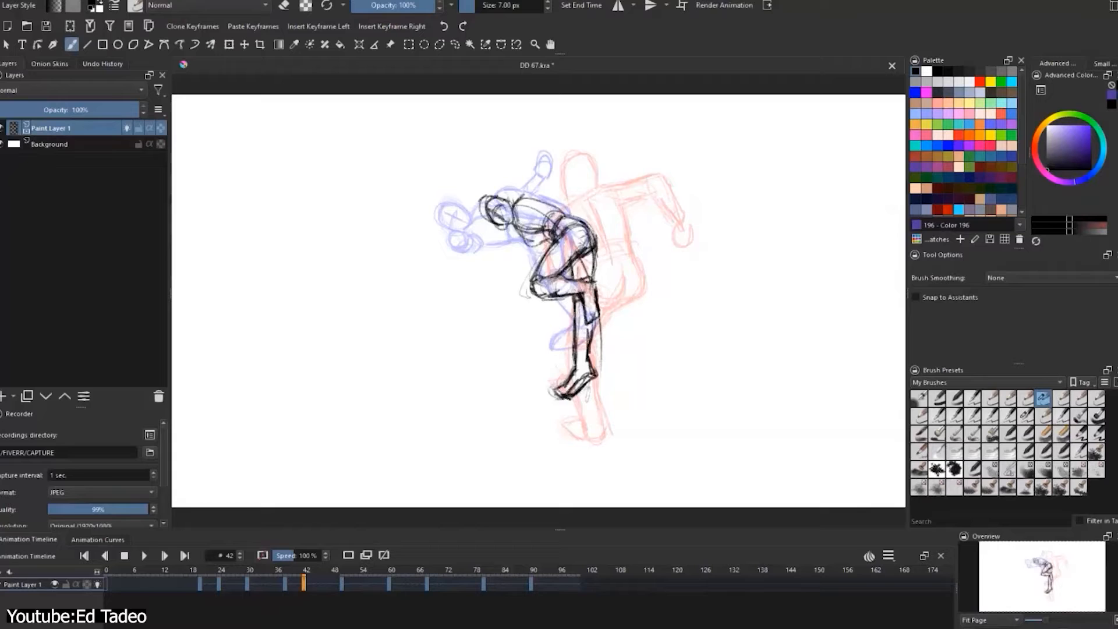
Scrub the Animation Timeline to review the figure's frames with onion skins.
{"action": "left_click", "coordinate": [361, 581]}
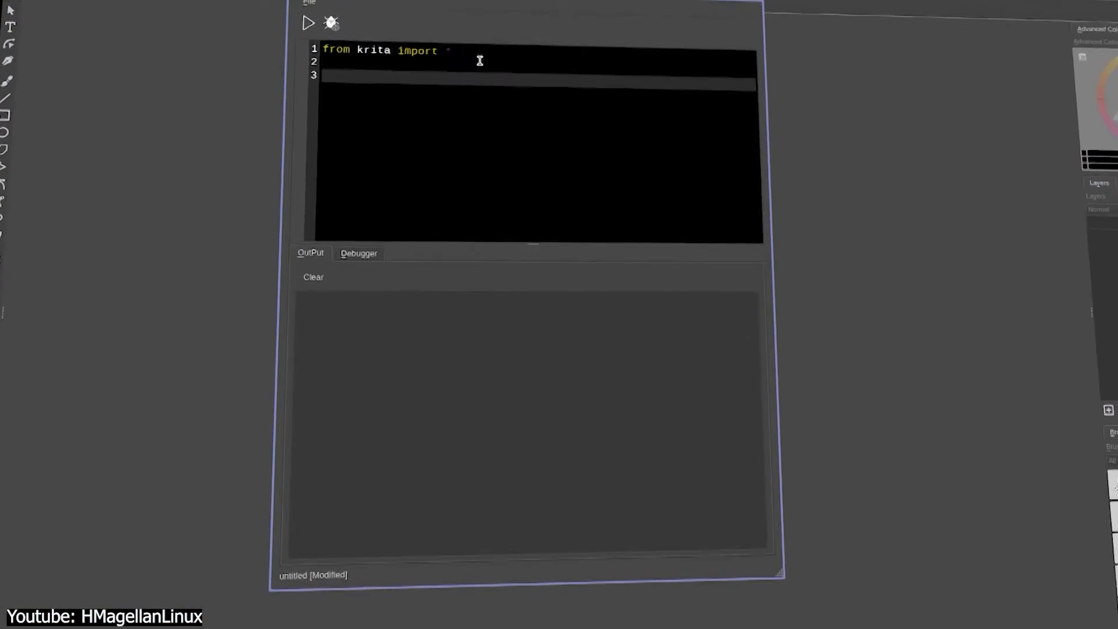
In Scripter, add Krita.instance() after 'from krita import *'.
{"action": "type", "text": "Krita.instance()"}
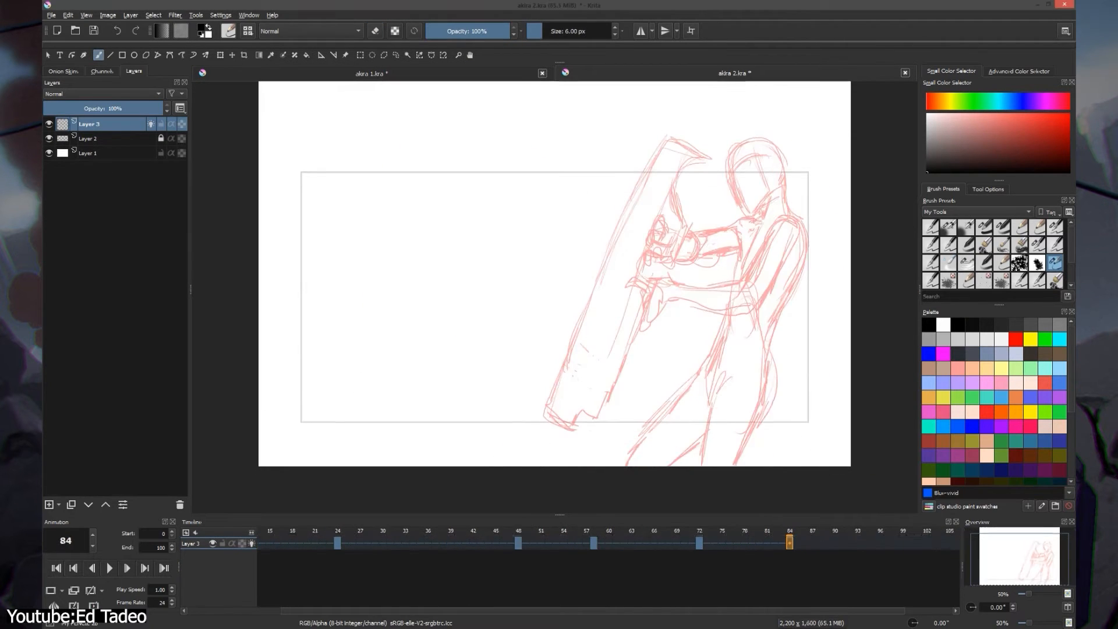
Jump to frame 78 to show the inked lines over the red sketch.
{"action": "left_click", "coordinate": [743, 543]}
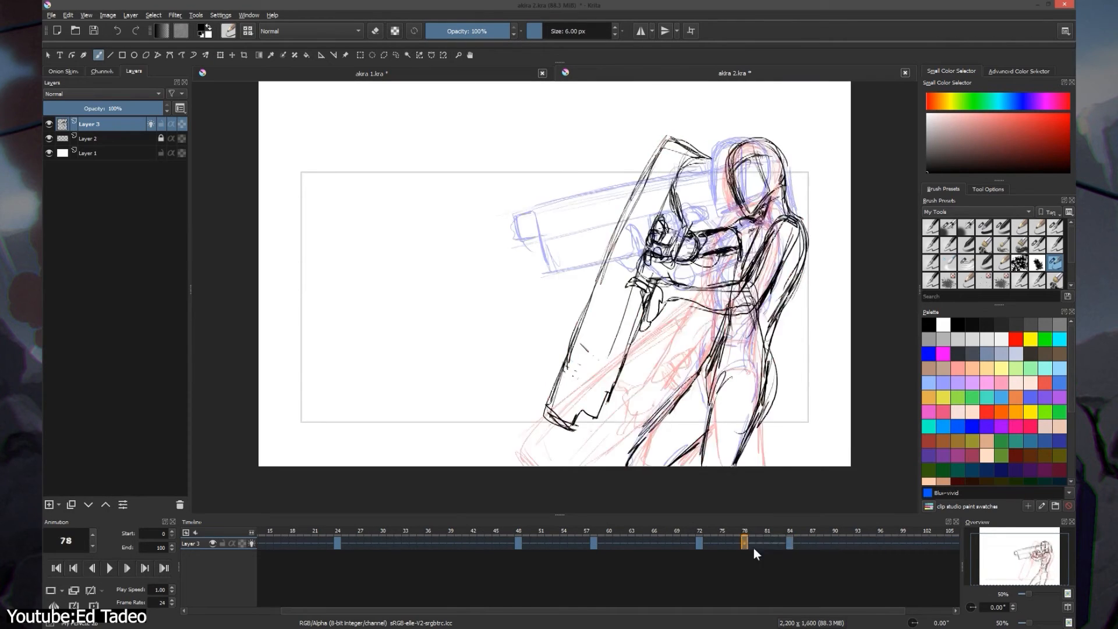